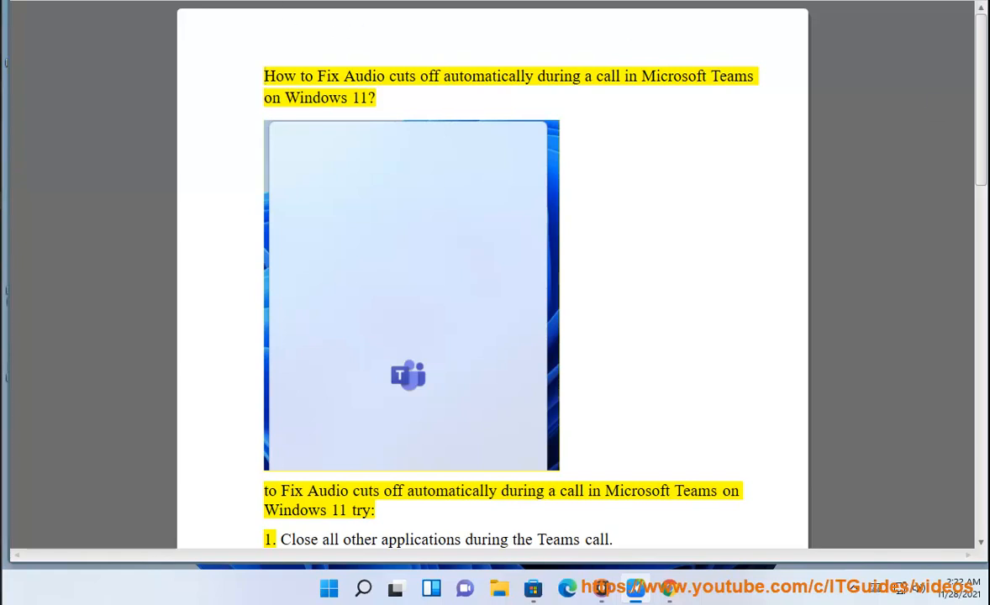
Read the guide aloud from the 'Windows 11' title, jumping through the clean boot line to step 1
{"action": "double_click", "coordinate": [489, 76]}
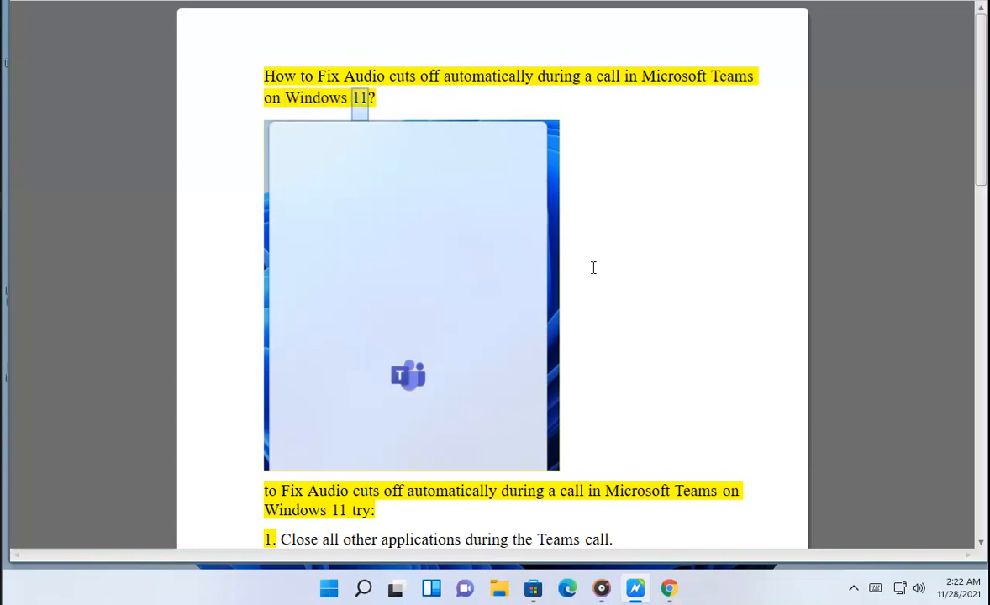
{"action": "double_click", "coordinate": [453, 490]}
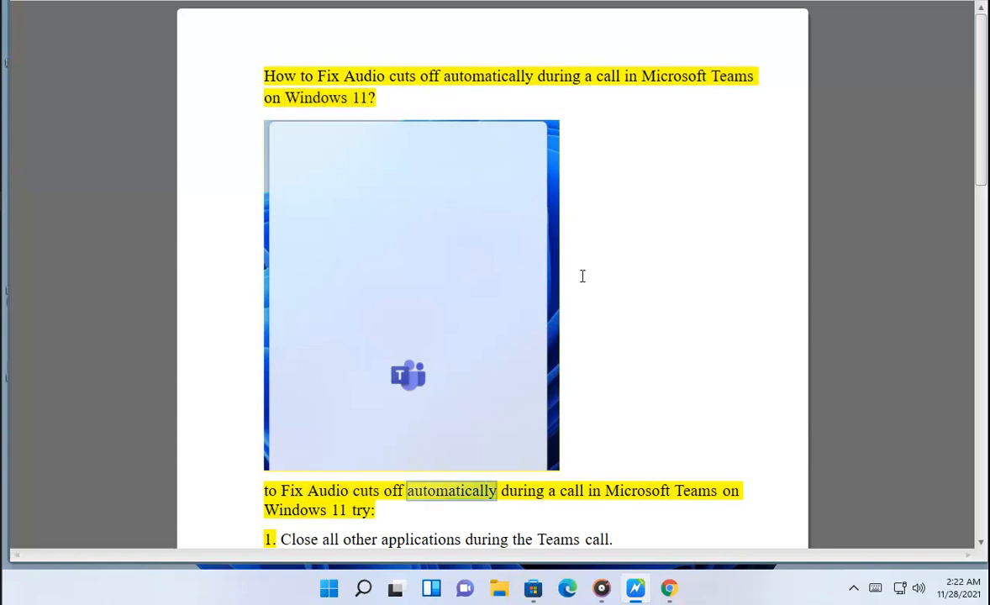
{"action": "double_click", "coordinate": [295, 510]}
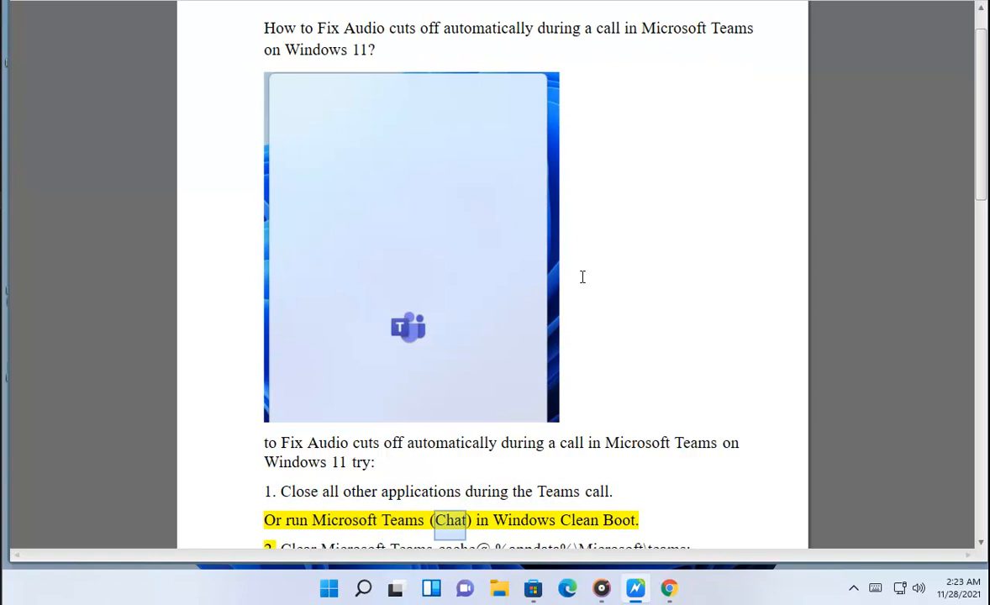
{"action": "scroll", "scroll_direction": "down", "scroll_amount": 3}
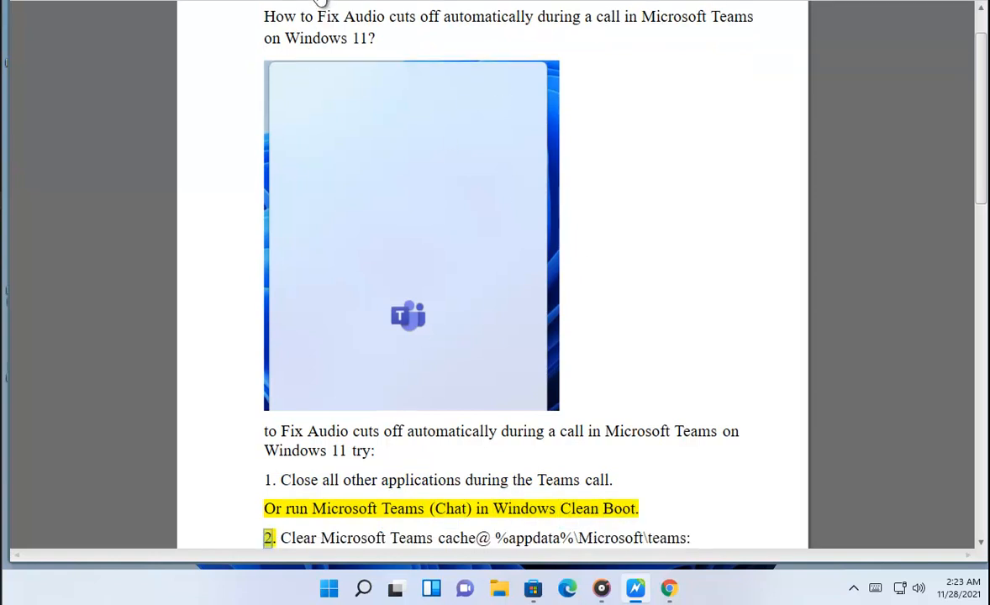
{"action": "double_click", "coordinate": [420, 480]}
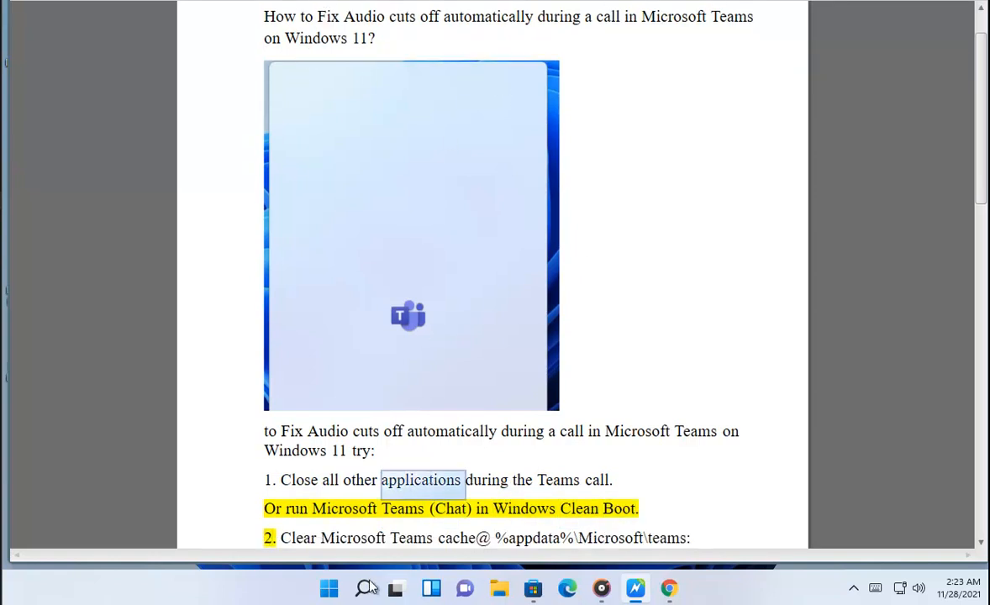
Launch Task Manager from Windows search and scroll through its running processes
{"action": "left_click", "coordinate": [365, 588]}
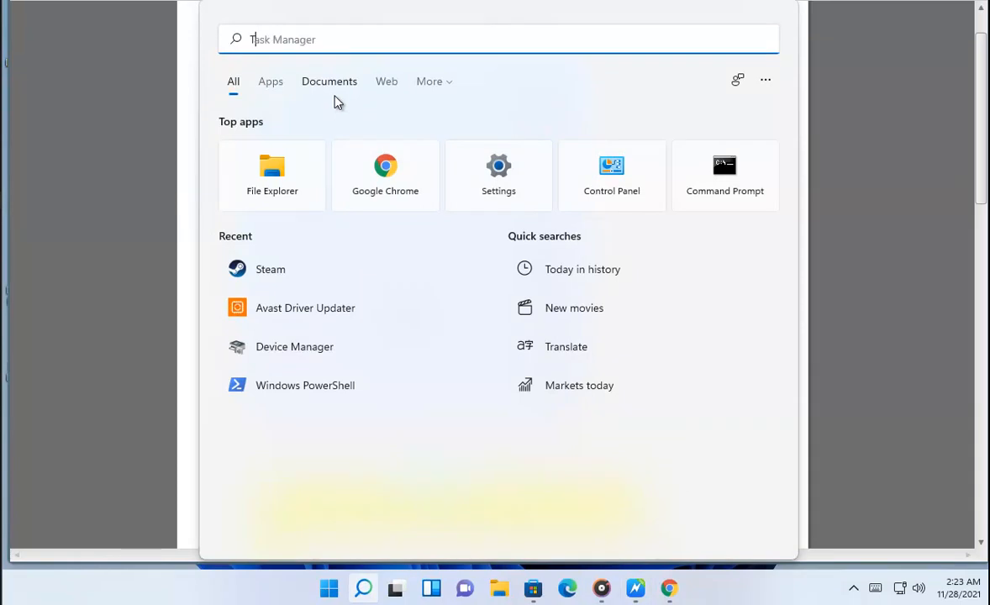
{"action": "key", "text": "enter"}
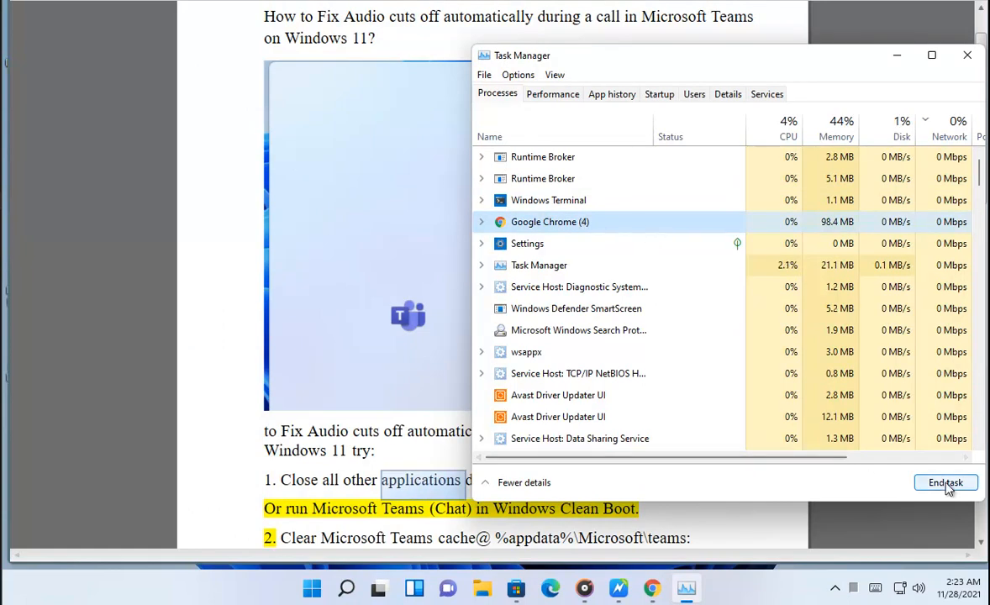
{"action": "scroll", "scroll_direction": "down", "scroll_amount": 3}
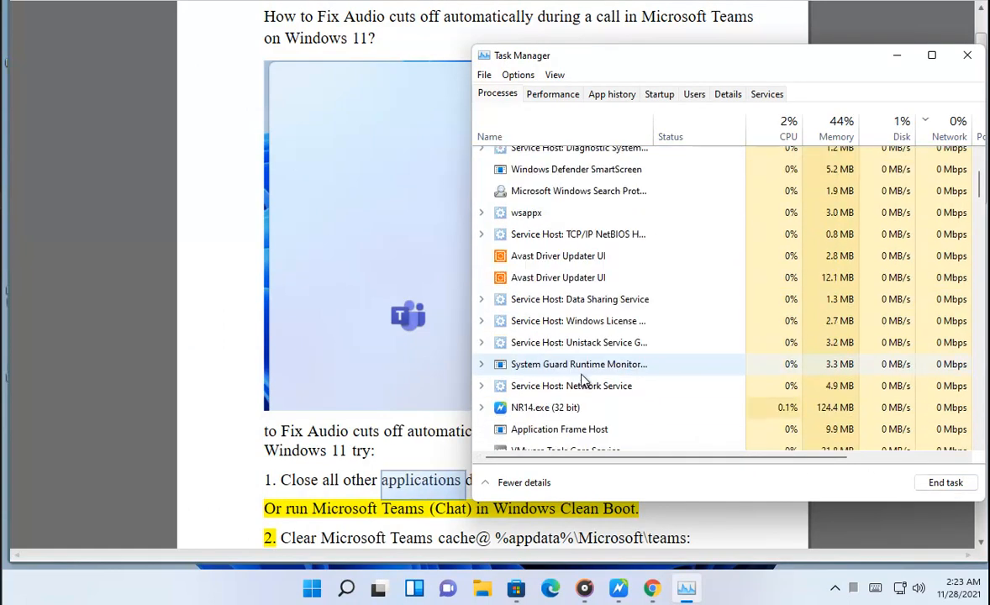
{"action": "scroll", "scroll_direction": "down", "scroll_amount": 3}
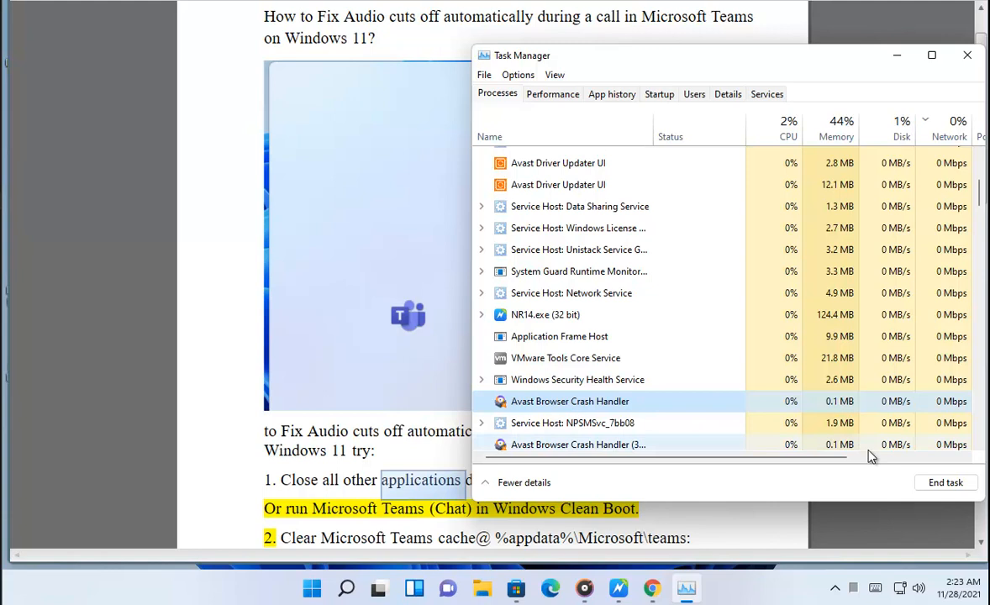
{"action": "left_click", "coordinate": [969, 54]}
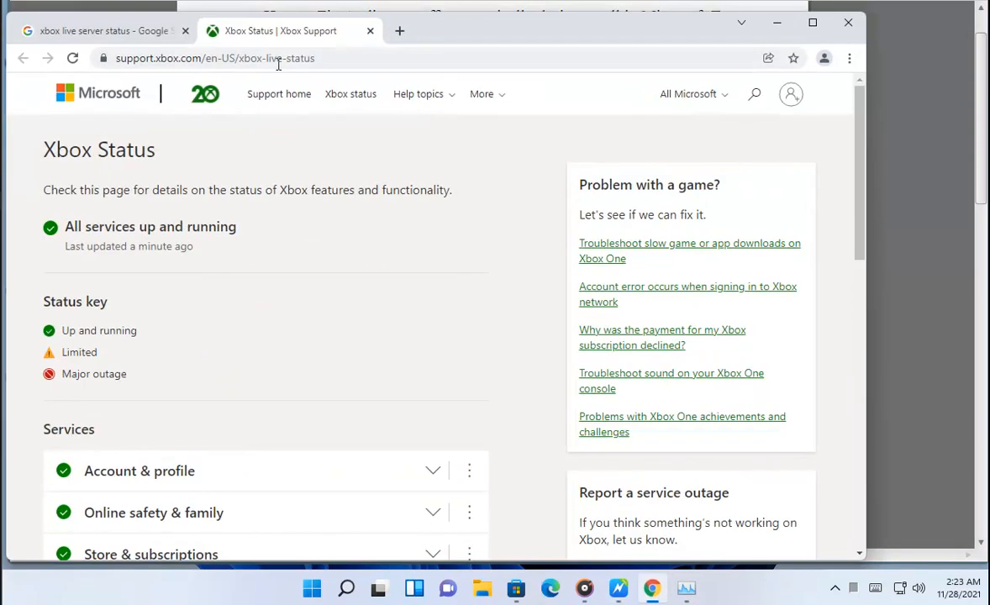
Search Google for 'clean boot windows 10' to surface Microsoft Support's guide
{"action": "type", "text": "CLEW"}
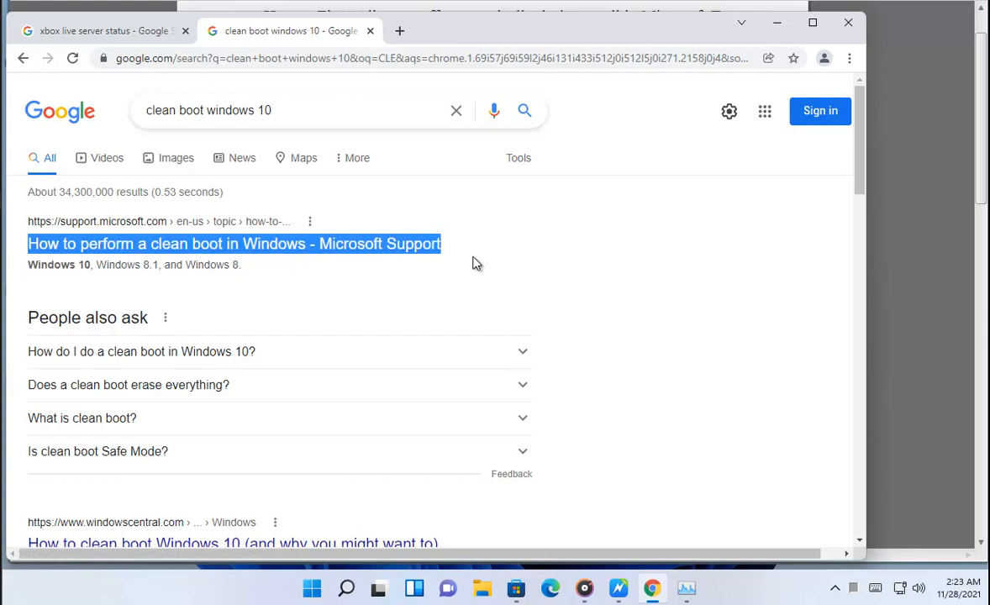
{"action": "mouse_move", "coordinate": [334, 538]}
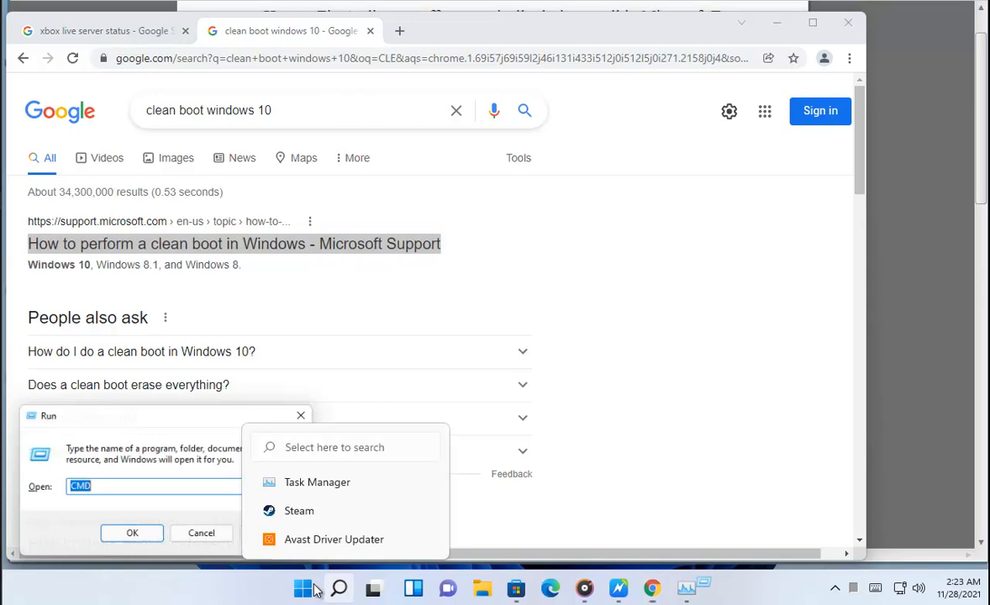
Disable all non-Microsoft services in System Configuration and close it
{"action": "left_click", "coordinate": [303, 487]}
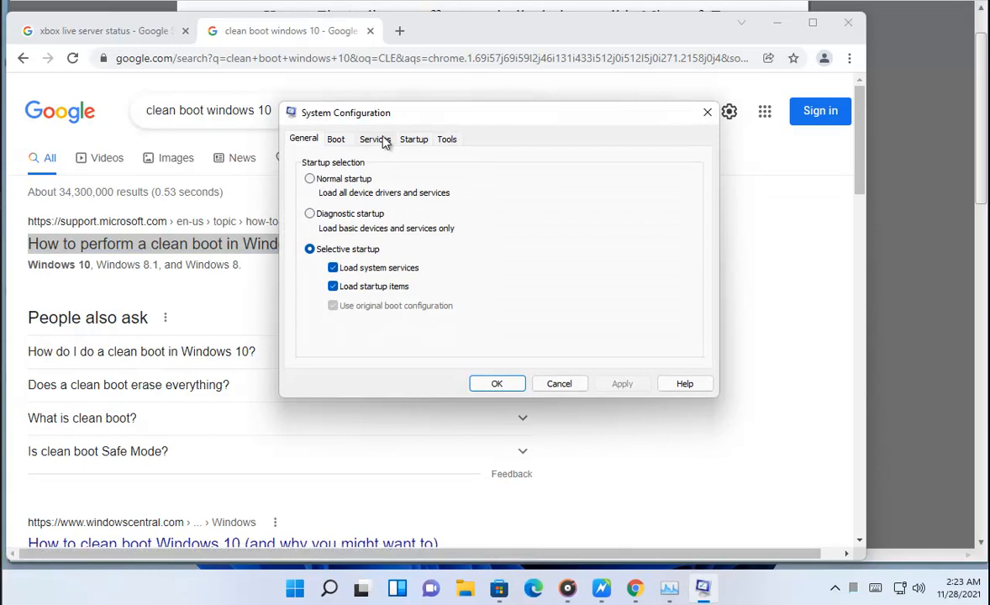
{"action": "left_click", "coordinate": [375, 138]}
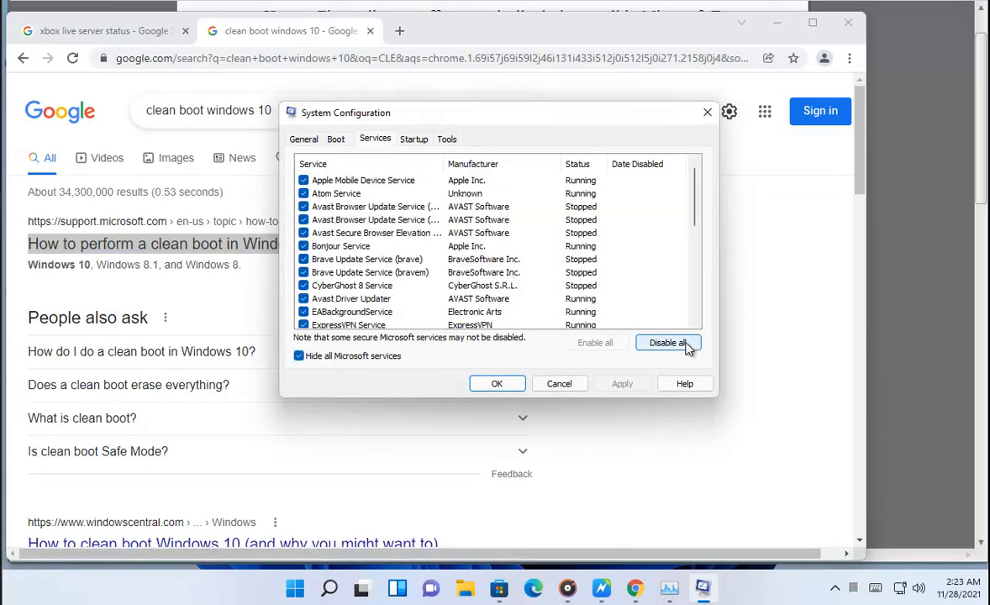
{"action": "left_click", "coordinate": [668, 343]}
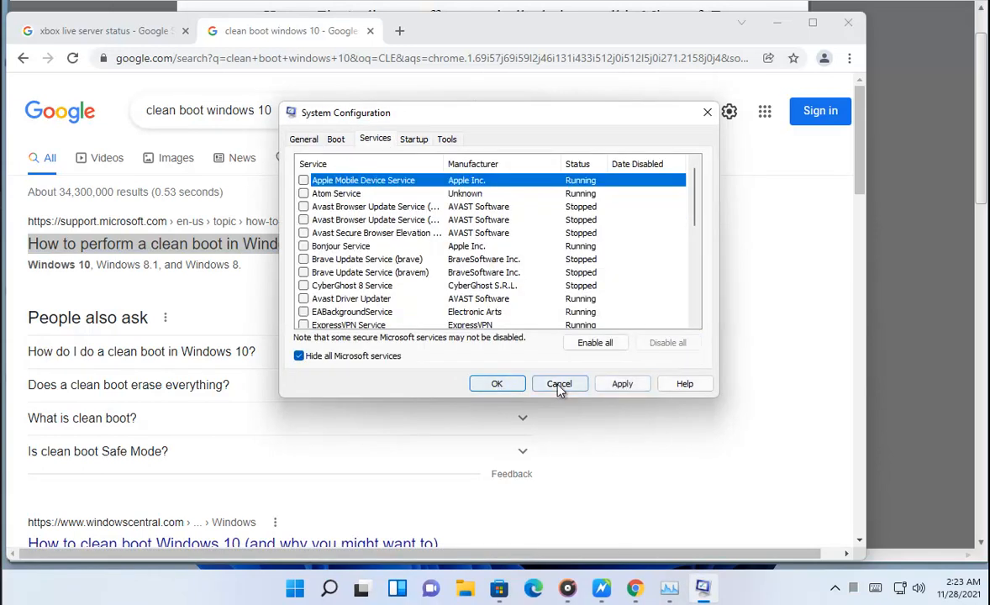
{"action": "left_click", "coordinate": [332, 586]}
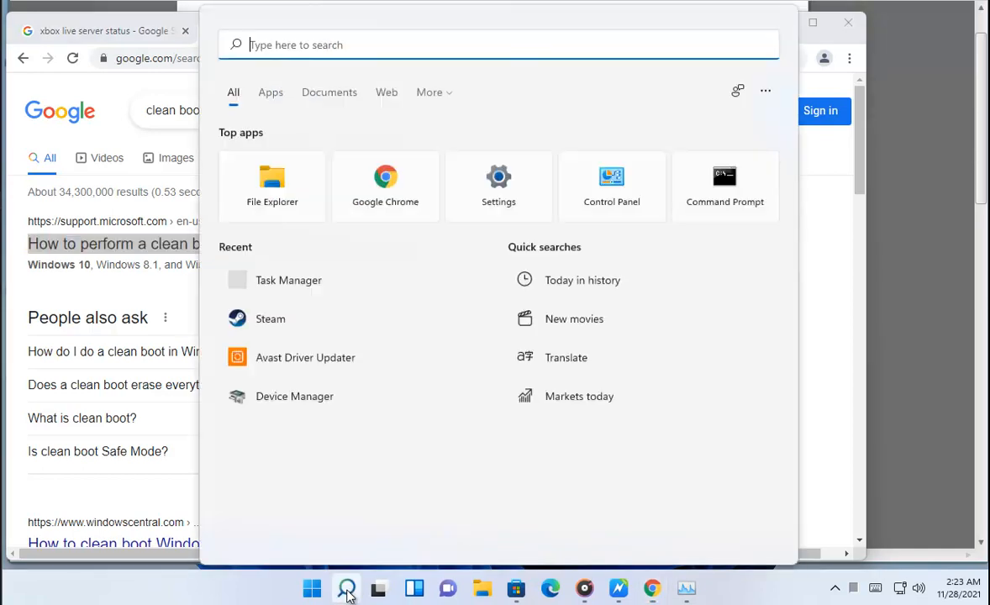
Review the disabled startup apps in Task Manager's Startup tab
{"action": "left_click", "coordinate": [288, 280]}
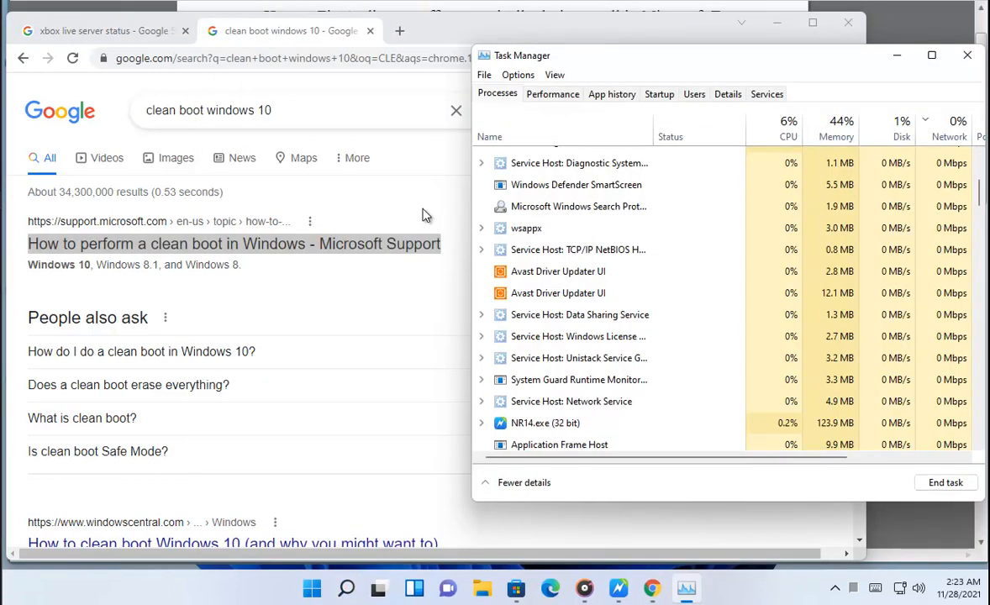
{"action": "left_click", "coordinate": [660, 93]}
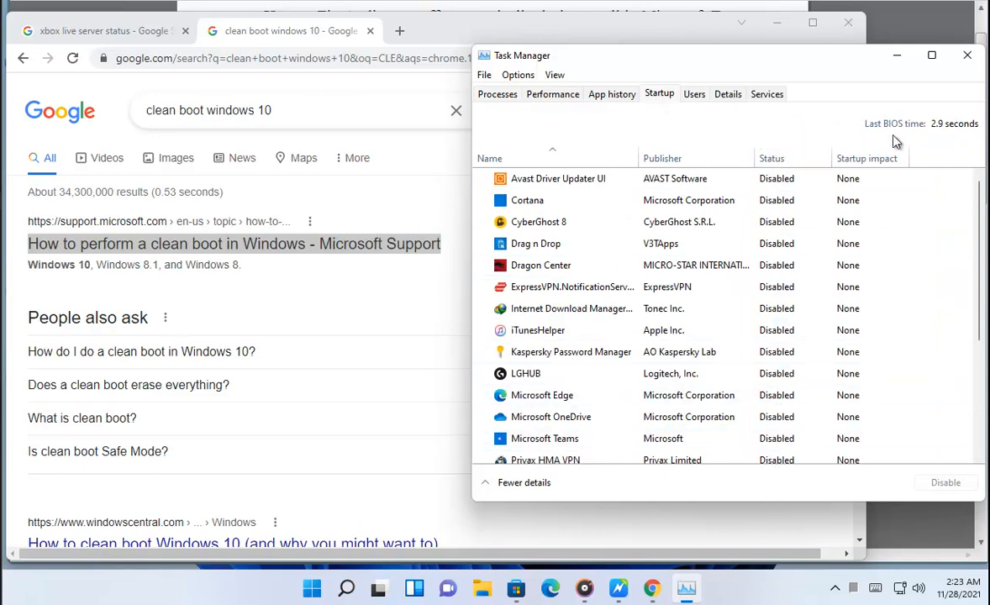
{"action": "left_click", "coordinate": [967, 54]}
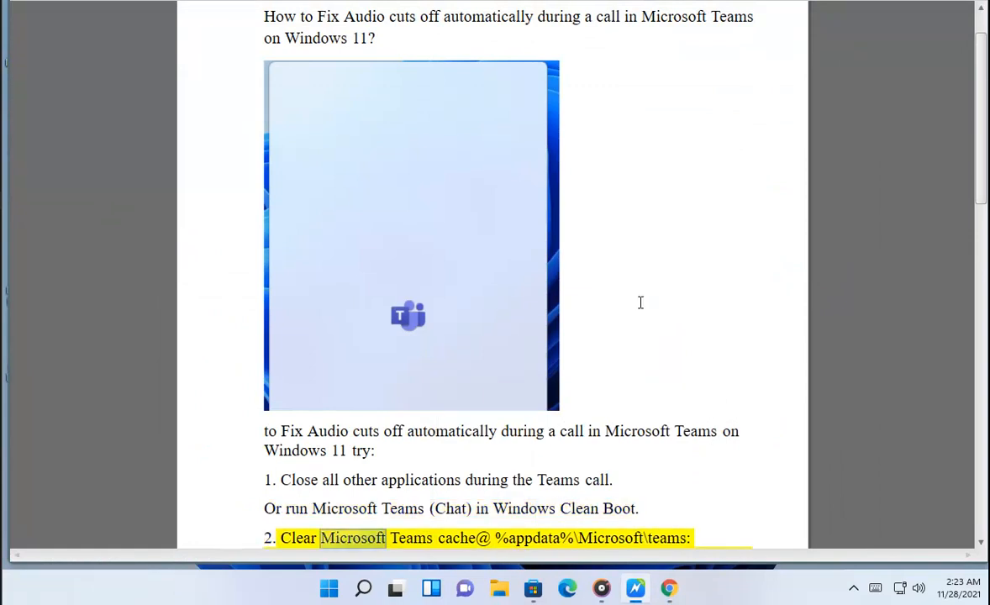
Move reading to step 3 and highlight the %appdata%\Microsoft\teams path in step 2
{"action": "scroll", "scroll_direction": "down", "scroll_amount": 3}
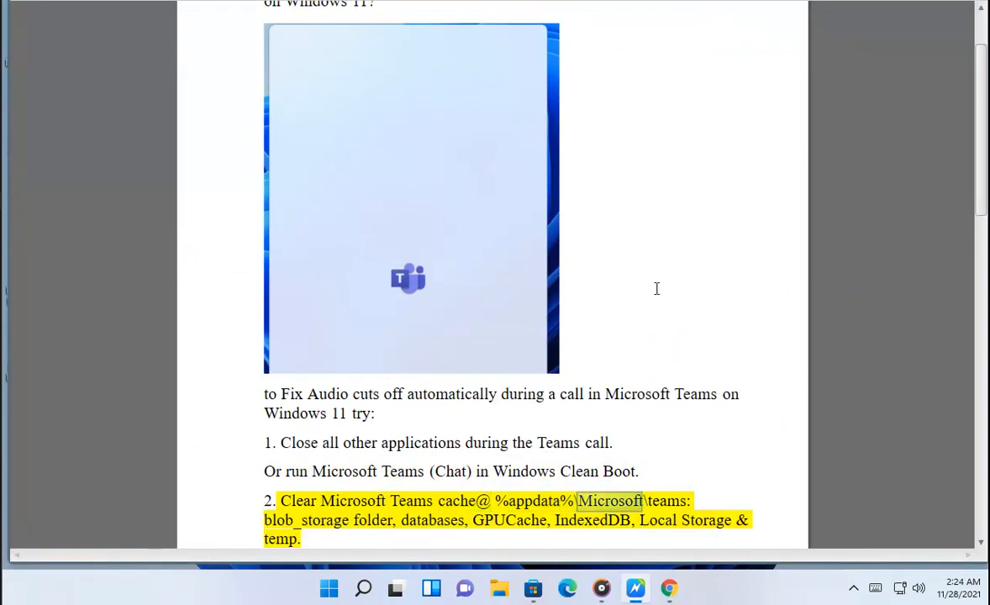
{"action": "double_click", "coordinate": [303, 520]}
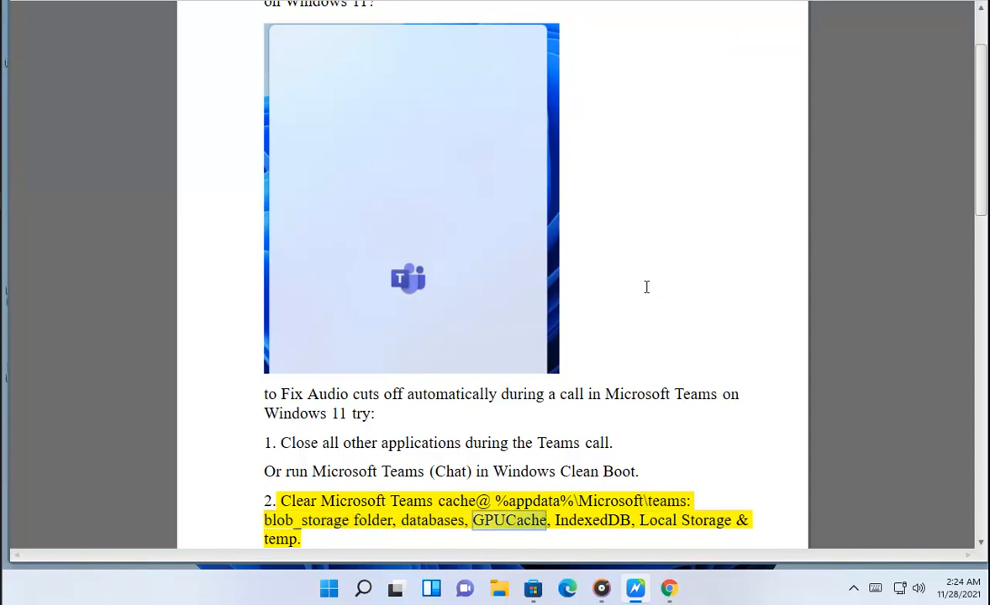
{"action": "double_click", "coordinate": [705, 520]}
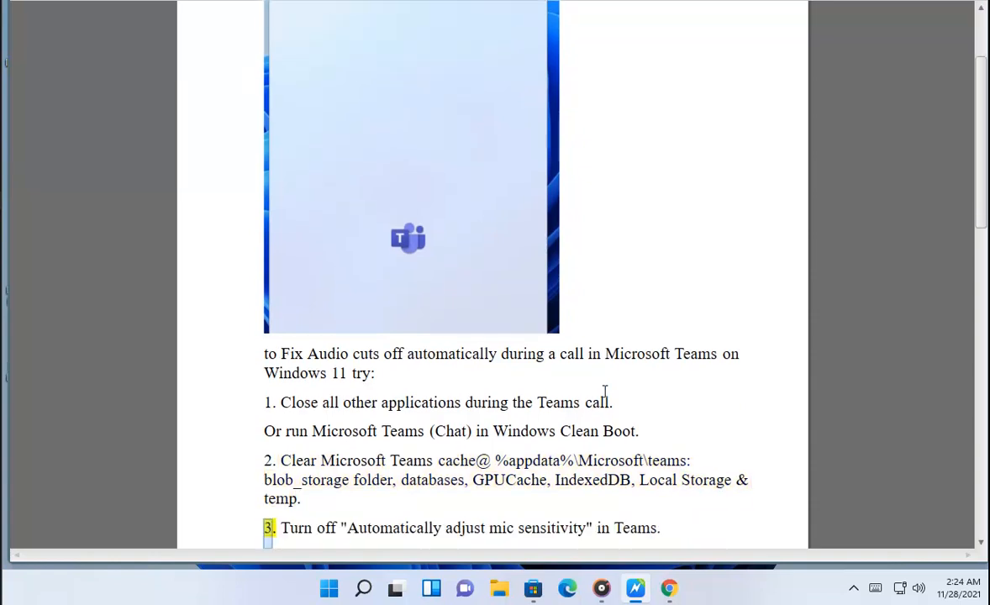
{"action": "left_click_drag", "start_coordinate": [530, 461], "coordinate": [685, 460]}
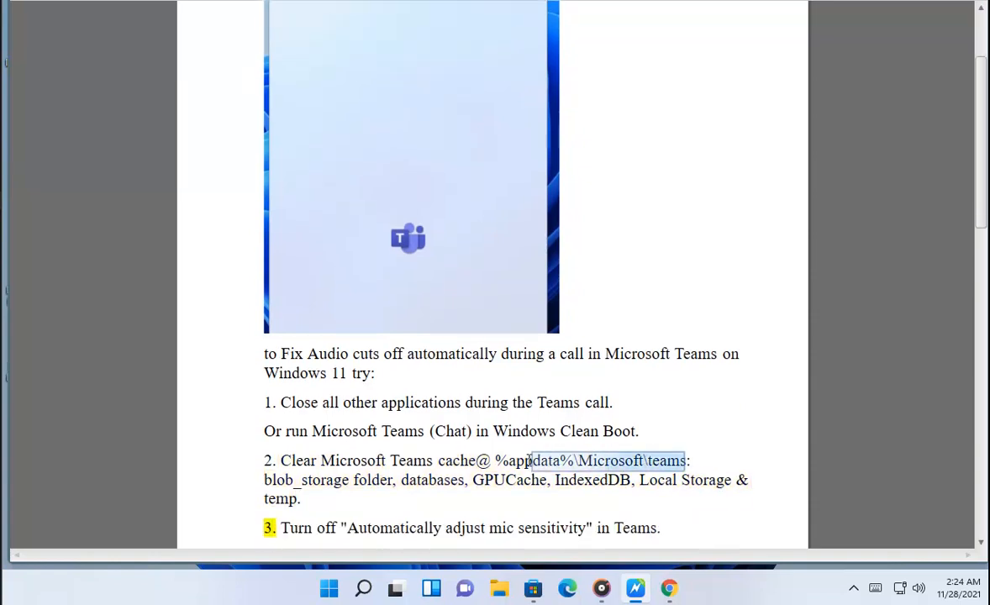
{"action": "left_click_drag", "start_coordinate": [531, 460], "coordinate": [495, 461]}
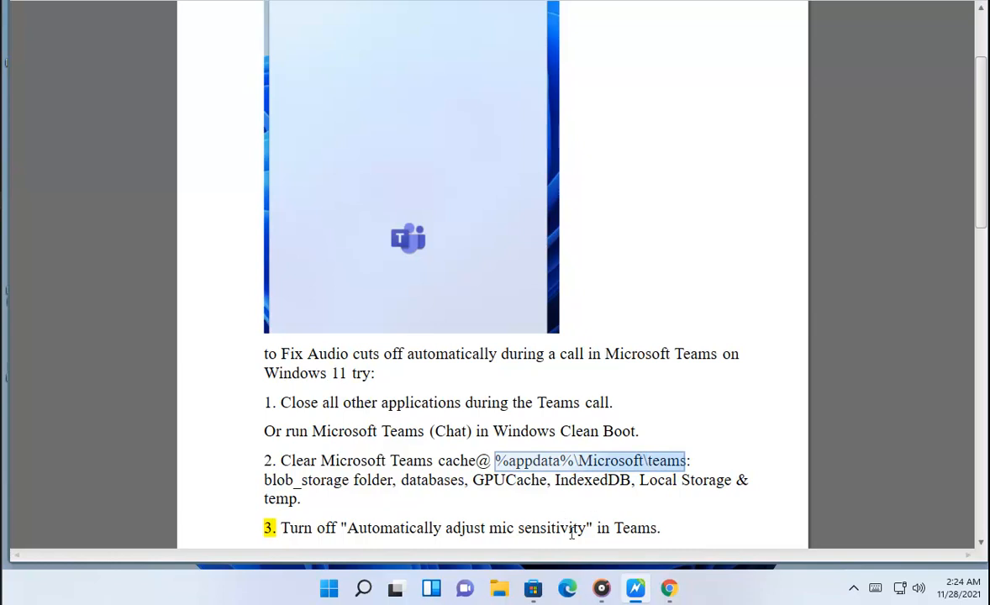
{"action": "mouse_move", "coordinate": [454, 341]}
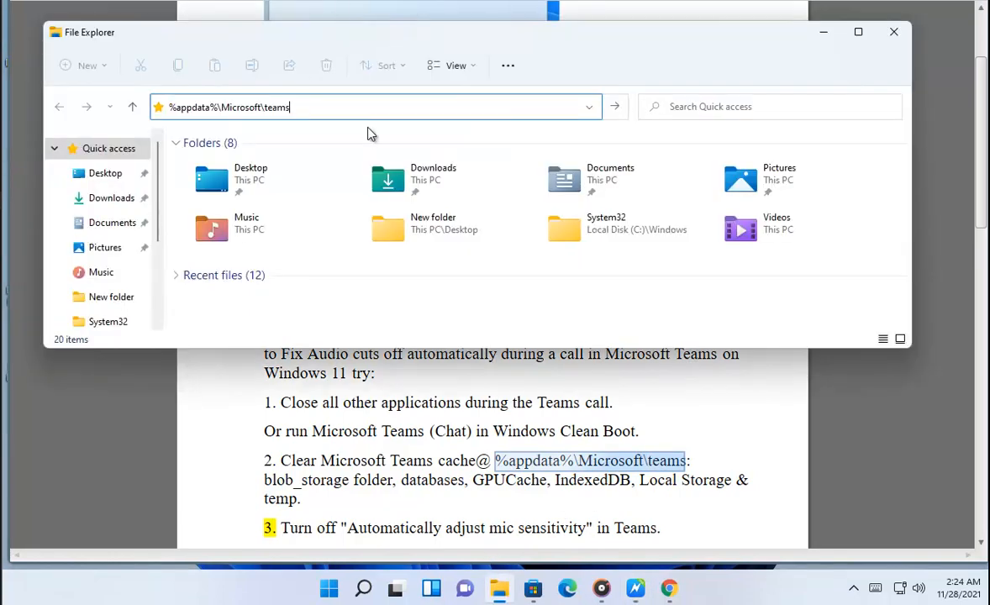
Navigate File Explorer to AppData\Roaming\Microsoft and browse the folder
{"action": "key", "text": "Enter"}
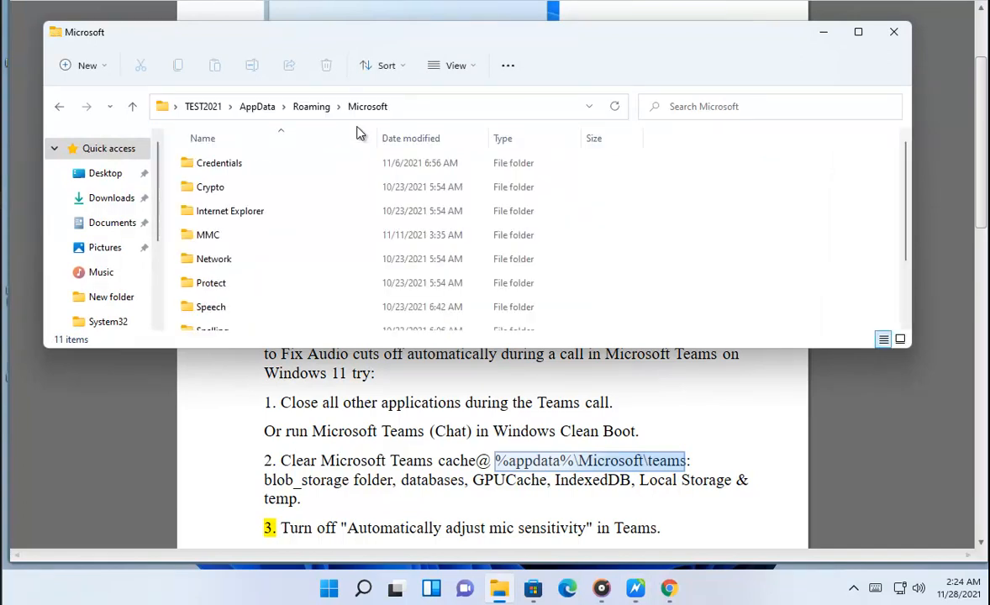
{"action": "scroll", "scroll_direction": "down", "scroll_amount": 3}
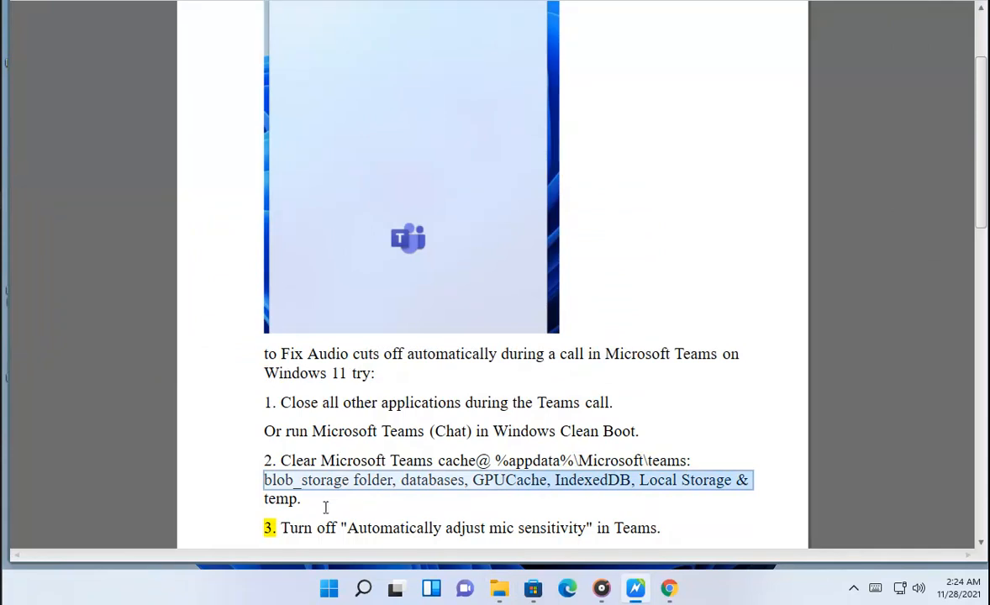
Launch Windows Settings from Start and scroll through the System page
{"action": "left_click", "coordinate": [328, 586]}
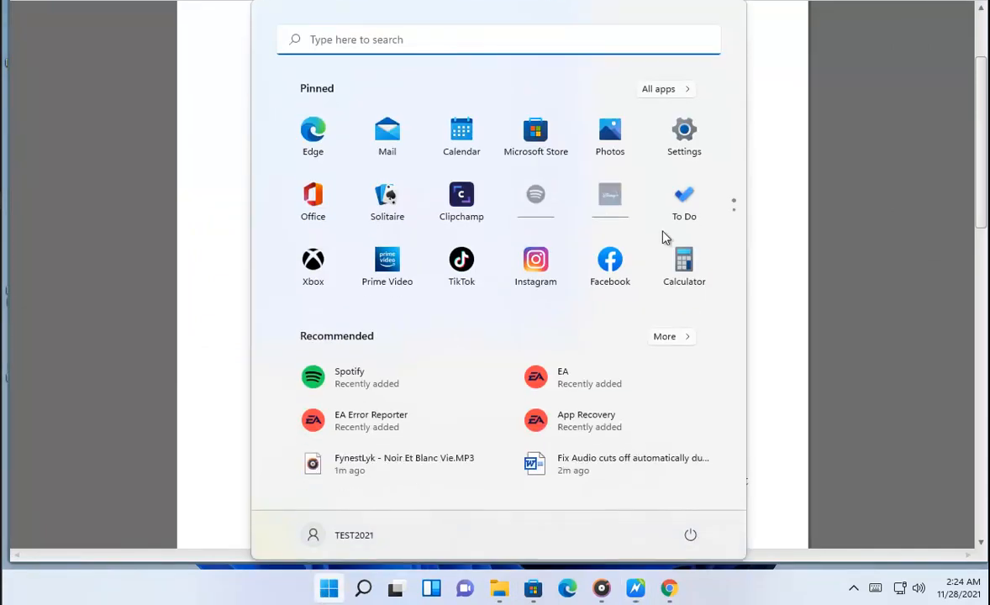
{"action": "left_click", "coordinate": [684, 130]}
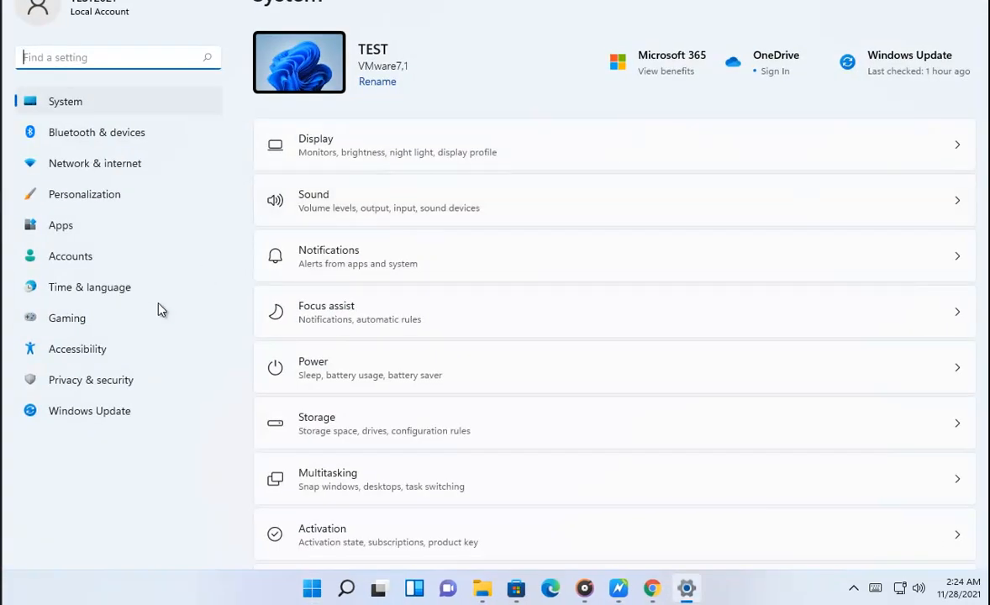
{"action": "scroll", "scroll_direction": "down", "scroll_amount": 3}
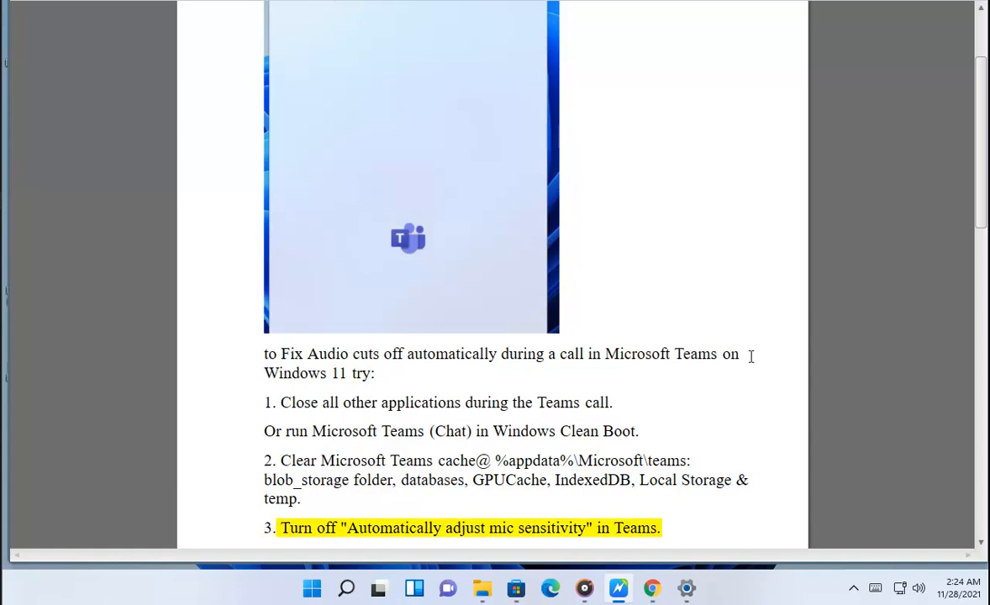
Scroll the guide down to step 5 on updating the microphone driver
{"action": "scroll", "scroll_direction": "down", "scroll_amount": 3}
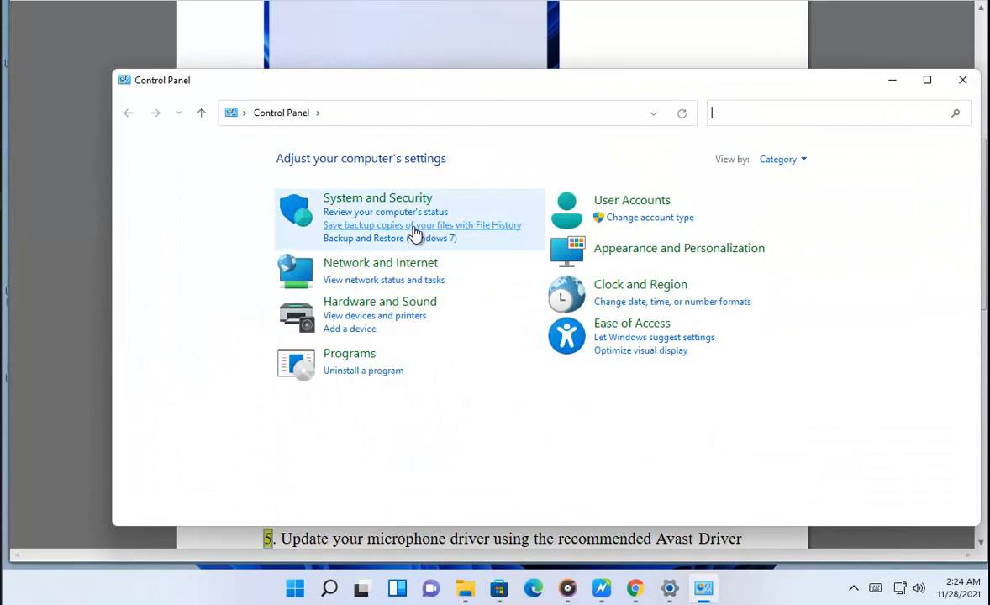
Select Turn off for public networks in Windows Defender Firewall settings, then cancel
{"action": "left_click", "coordinate": [377, 198]}
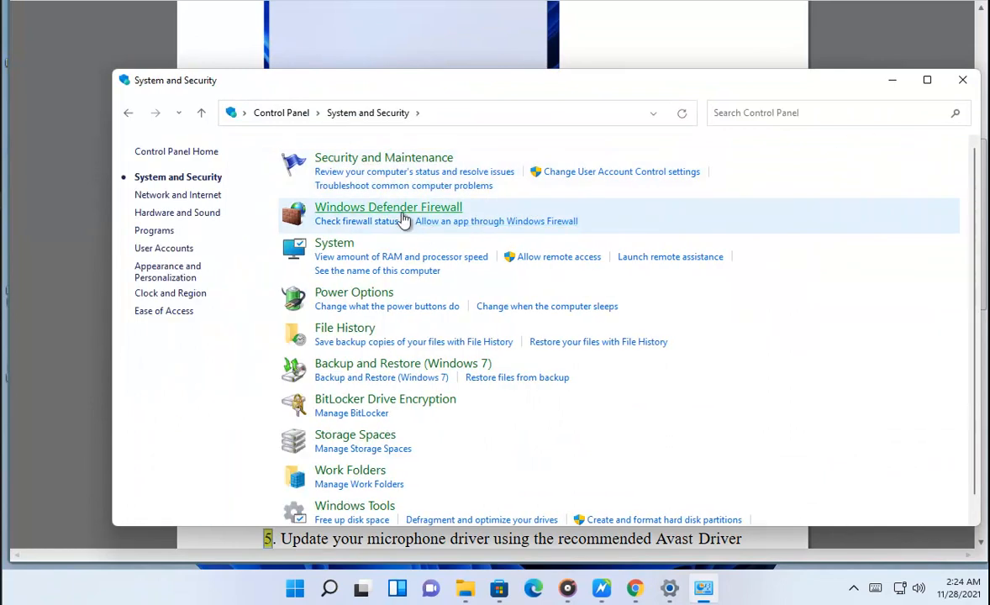
{"action": "left_click", "coordinate": [388, 207]}
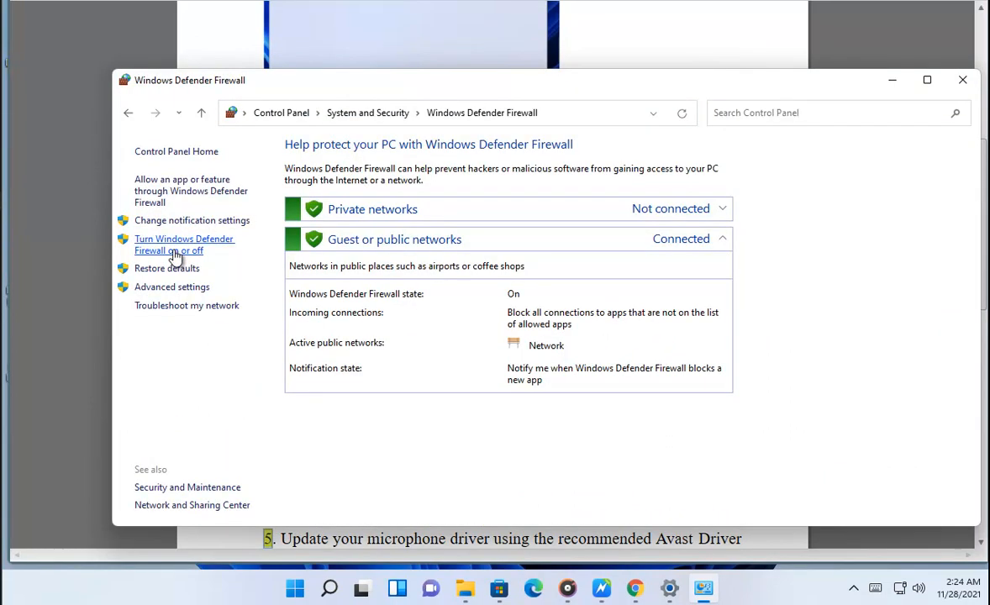
{"action": "left_click", "coordinate": [184, 245]}
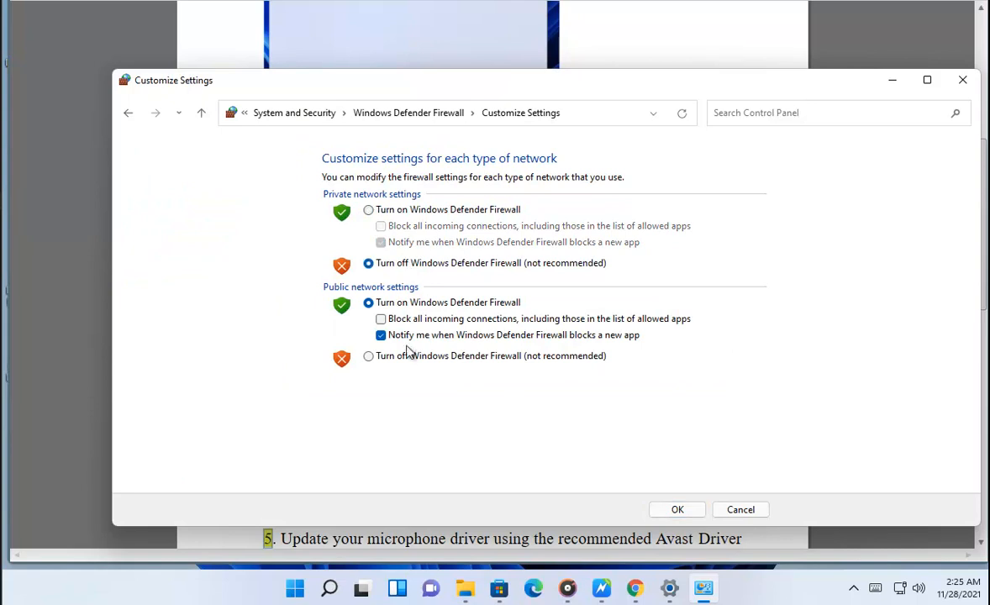
{"action": "left_click", "coordinate": [368, 356]}
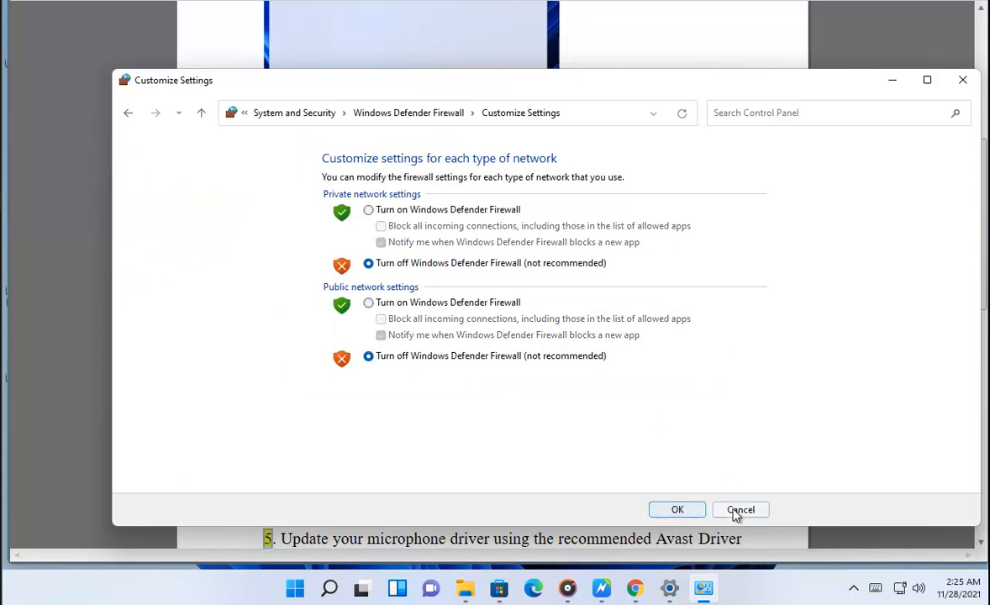
{"action": "left_click", "coordinate": [741, 510]}
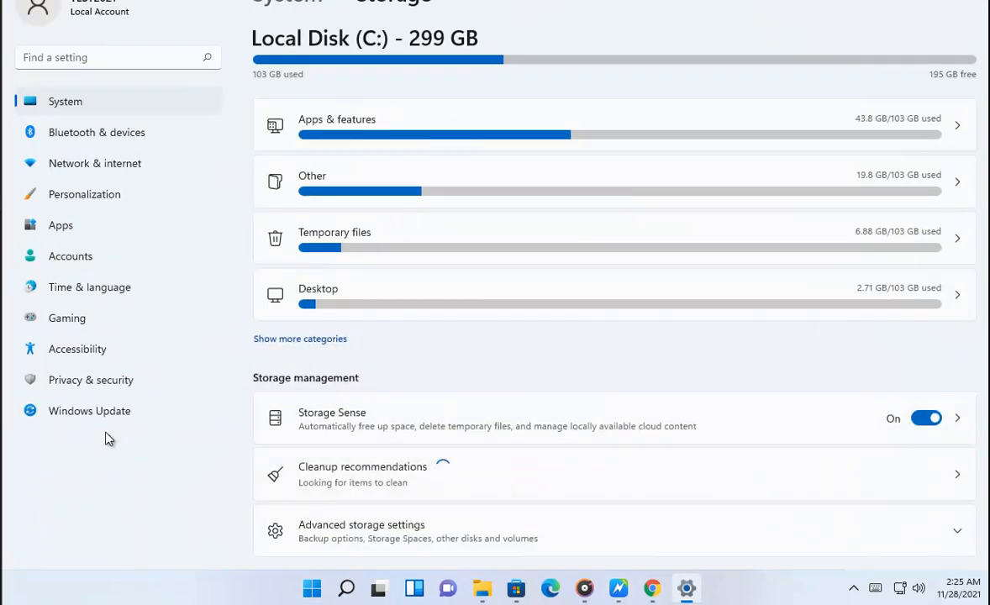
Toggle off Real-time protection under Virus & threat protection, raising a UAC prompt
{"action": "left_click", "coordinate": [88, 380]}
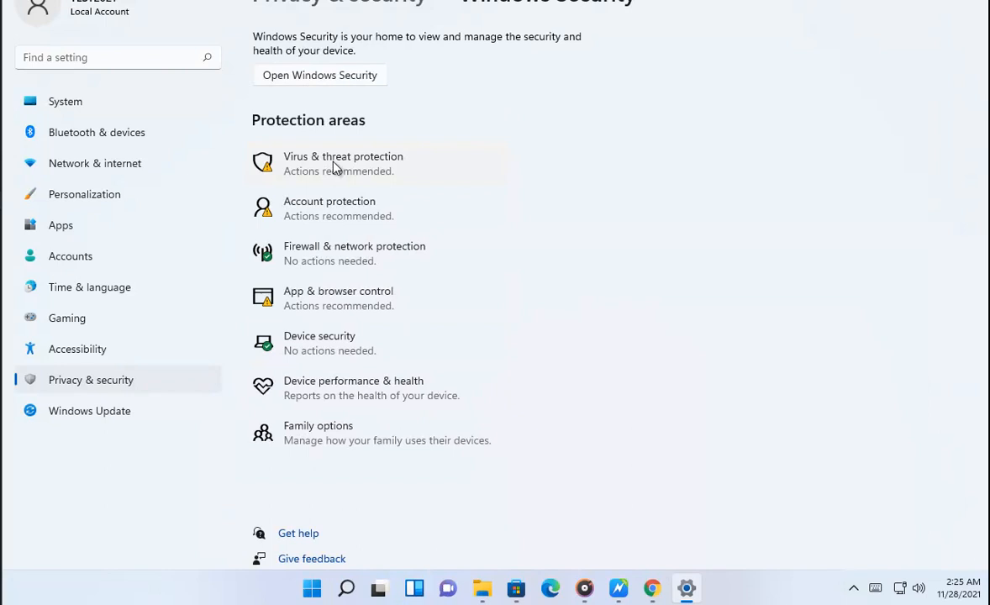
{"action": "left_click", "coordinate": [320, 74]}
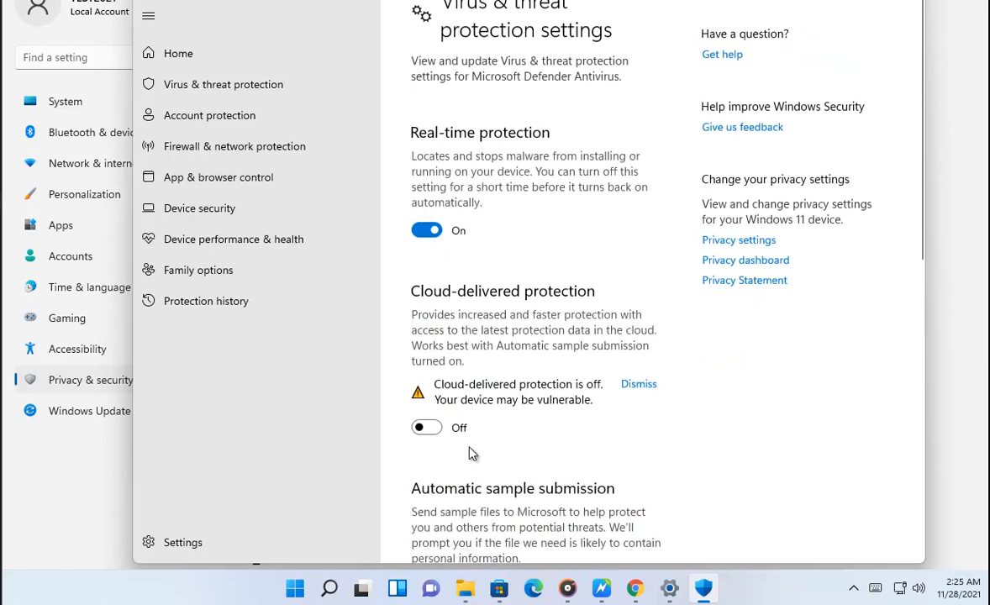
{"action": "left_click", "coordinate": [427, 428]}
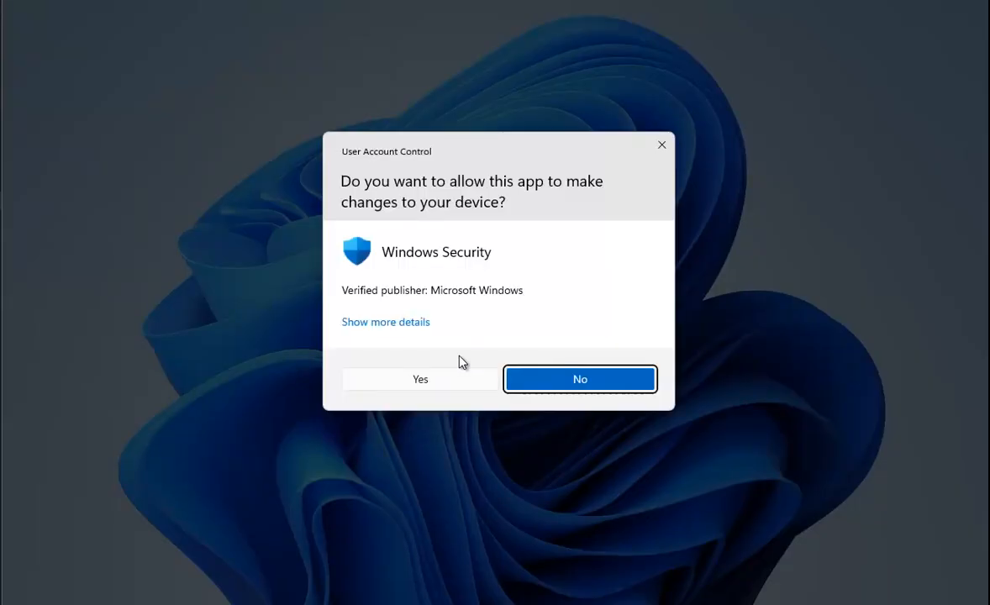
{"action": "mouse_move", "coordinate": [662, 145]}
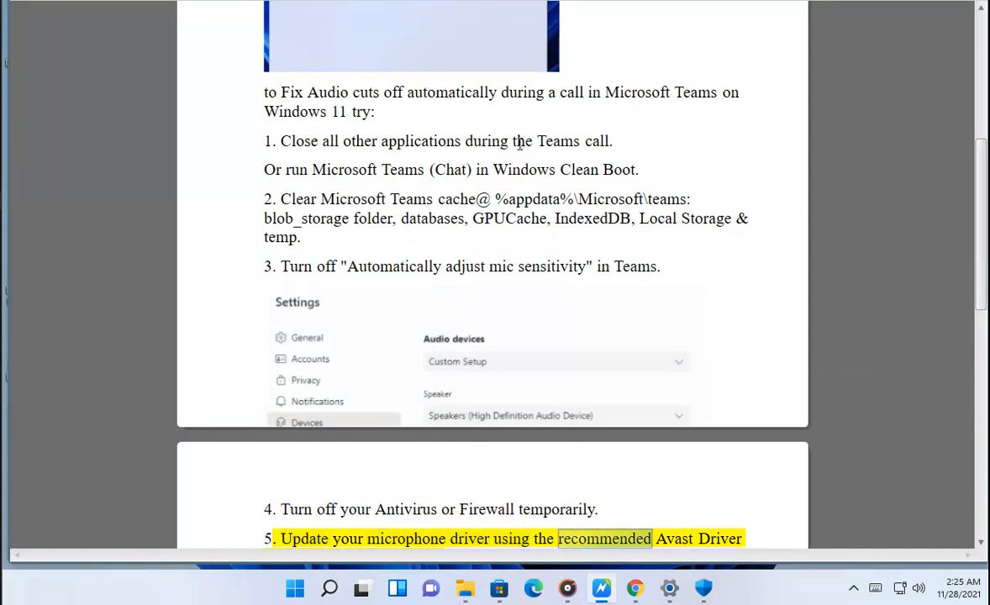
Scroll the guide down to steps 4–6 on antivirus, driver updates and reinstalling Teams
{"action": "scroll", "scroll_direction": "down", "scroll_amount": 3}
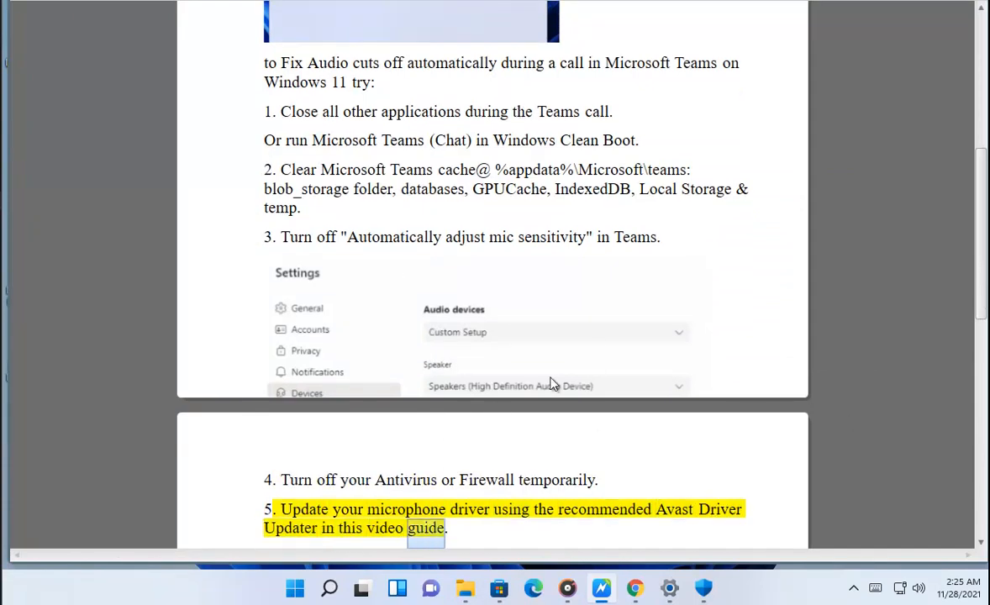
{"action": "scroll", "scroll_direction": "down", "scroll_amount": 3}
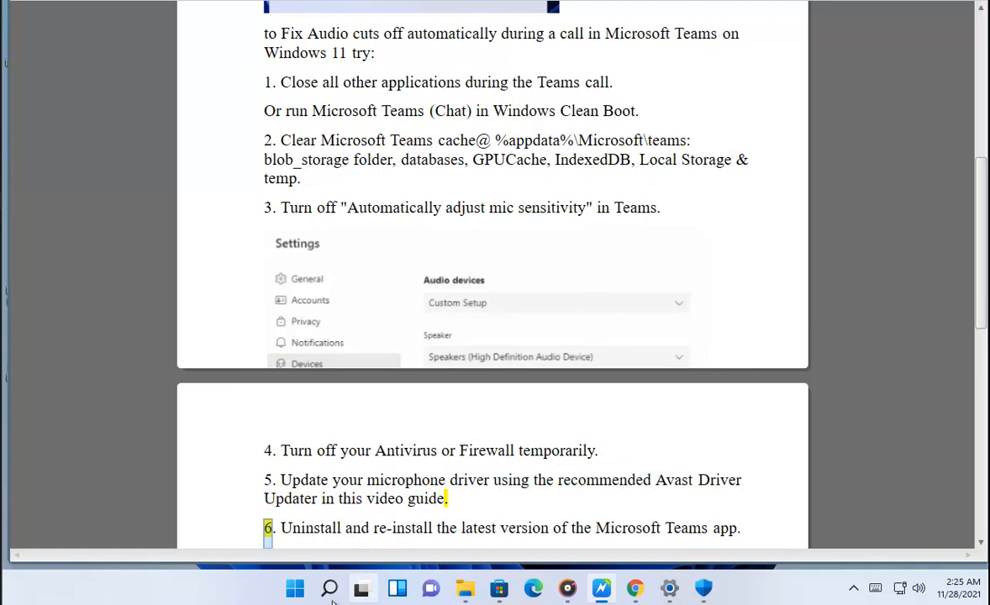
{"action": "mouse_move", "coordinate": [431, 256]}
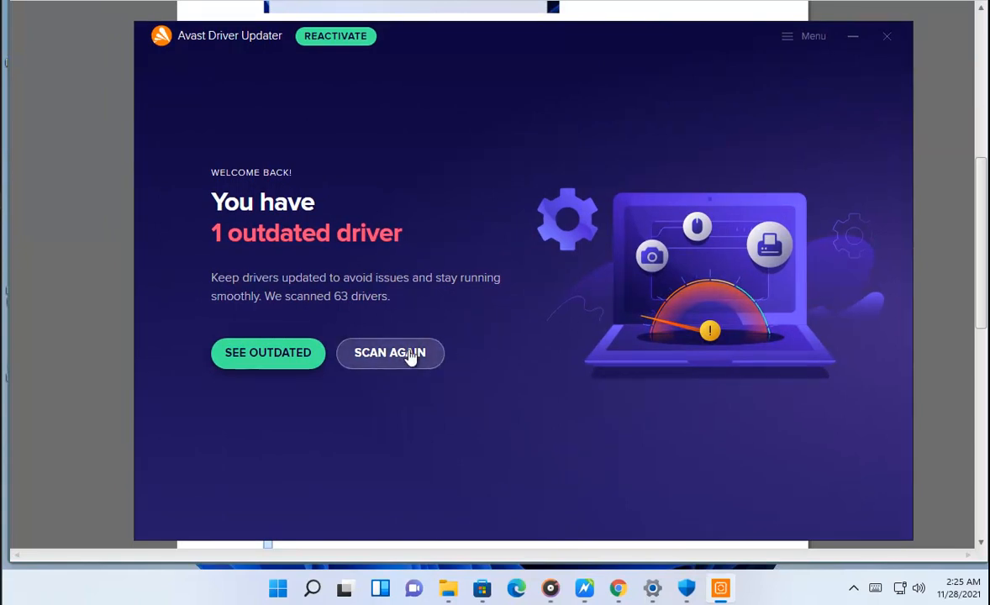
Show Avast Driver Updater's outdated drivers list, with VMware SVGA 3D outdated
{"action": "left_click", "coordinate": [390, 353]}
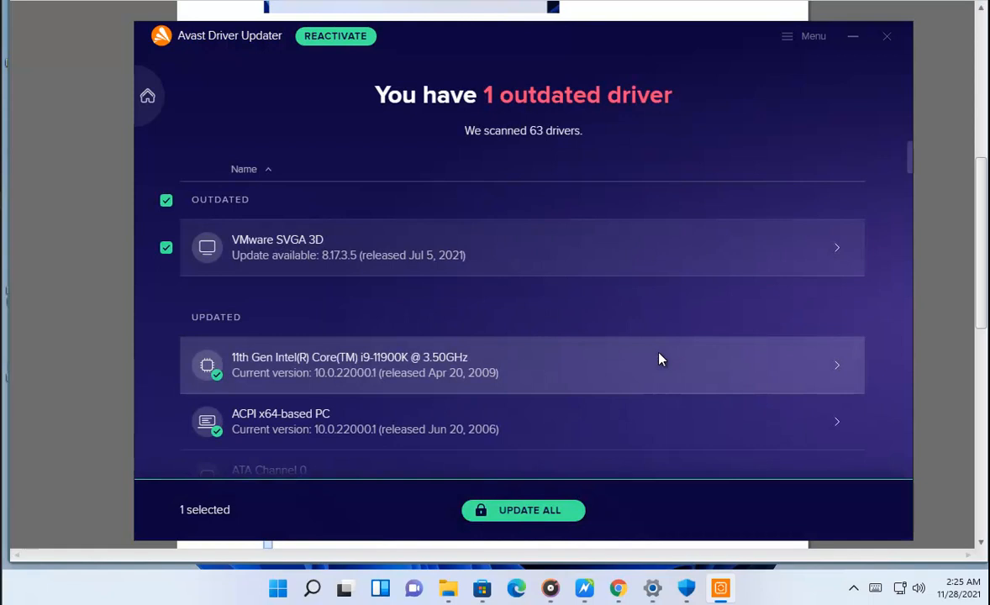
{"action": "scroll", "scroll_direction": "down", "scroll_amount": 3}
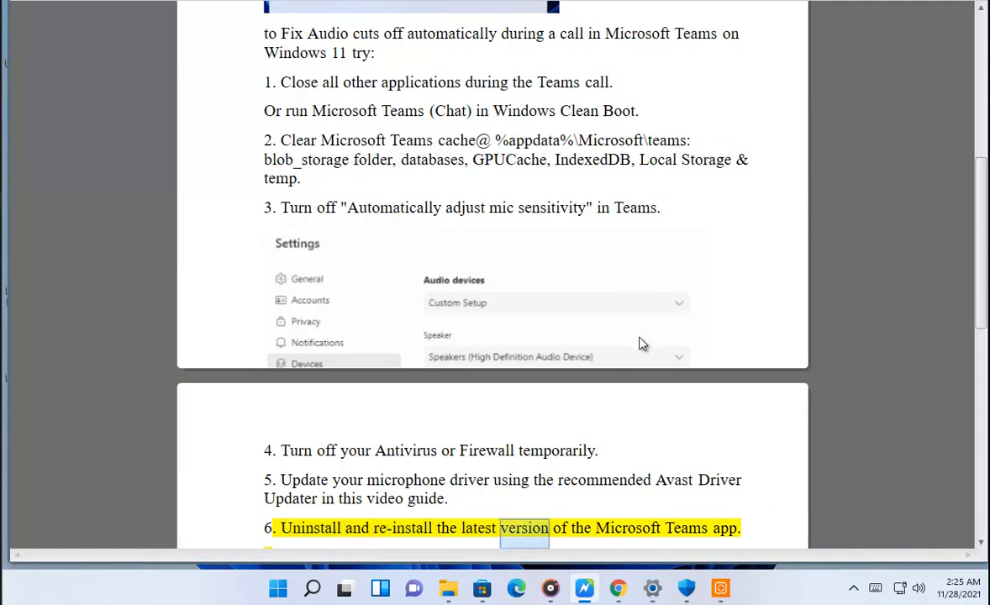
Scroll the guide down to step 7 on restarting the router
{"action": "scroll", "scroll_direction": "down", "scroll_amount": 3}
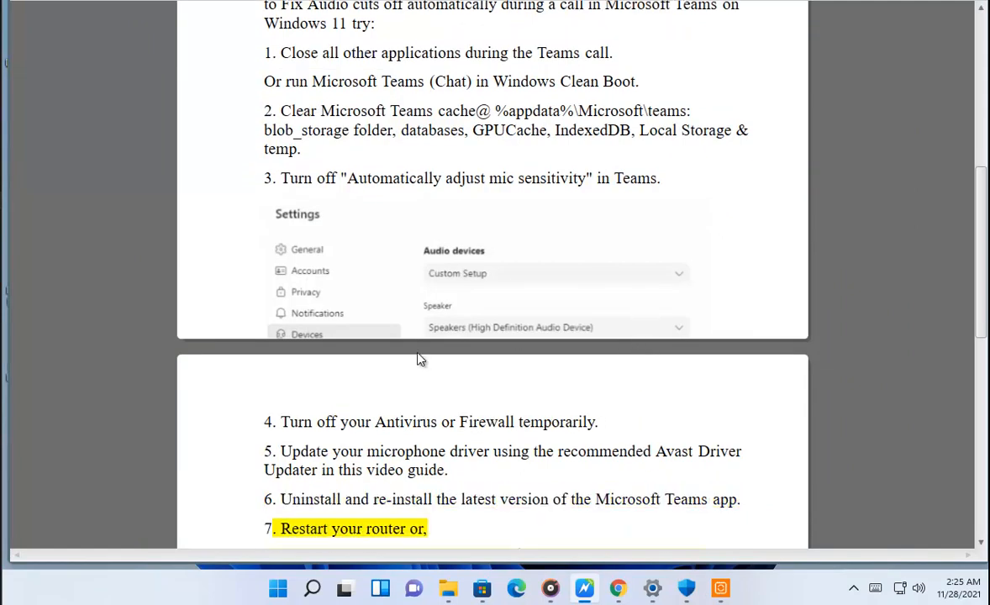